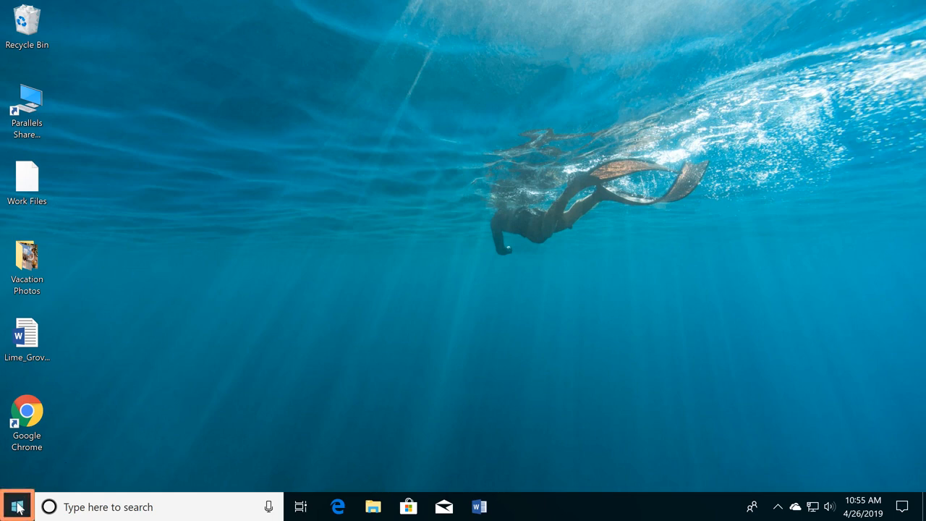
Bring up the Start menu and scroll its app list down to the E–G entries
click(17, 507)
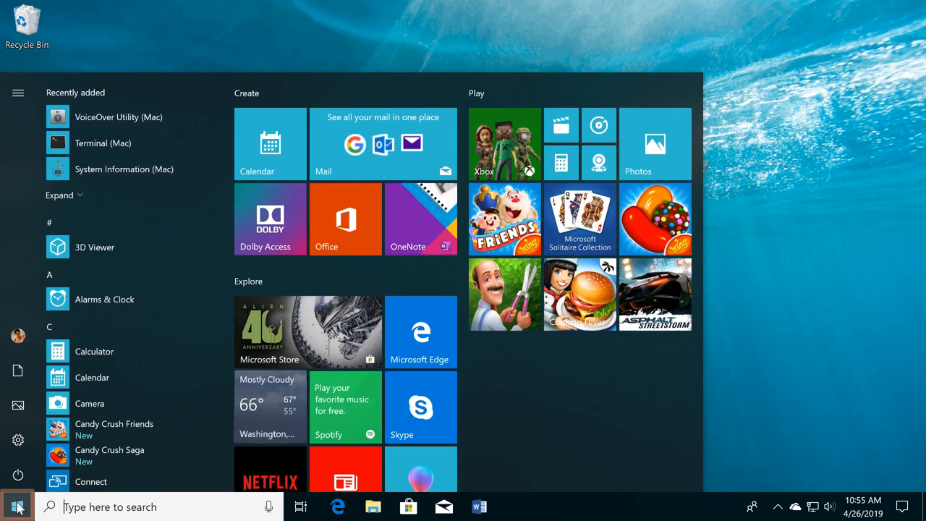
scroll(down, 3)
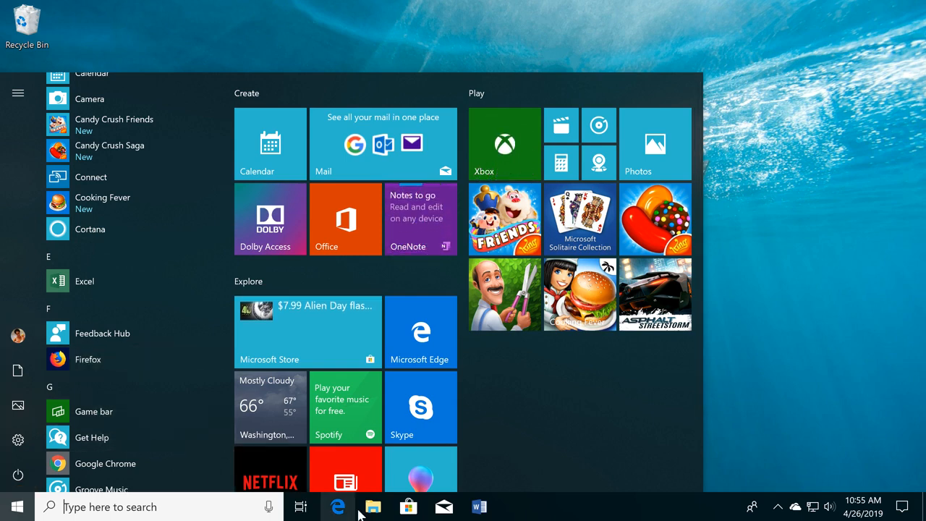
Show Quick access folders in File Explorer from the taskbar, then close it back to the desktop
click(374, 506)
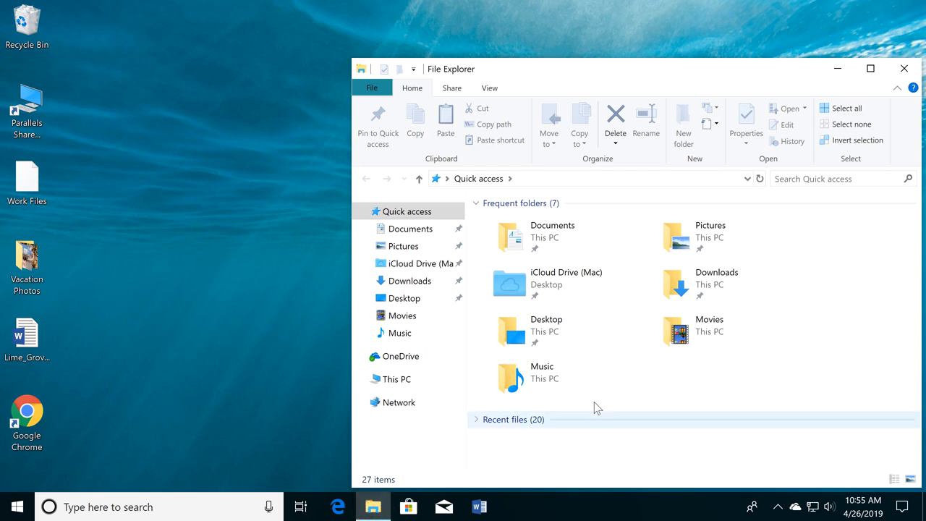
mouse_move(904, 68)
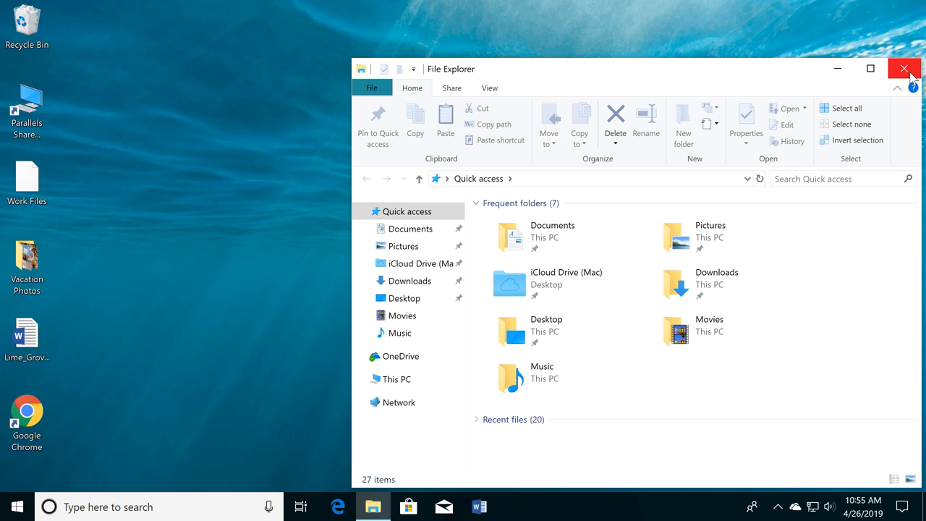
click(903, 68)
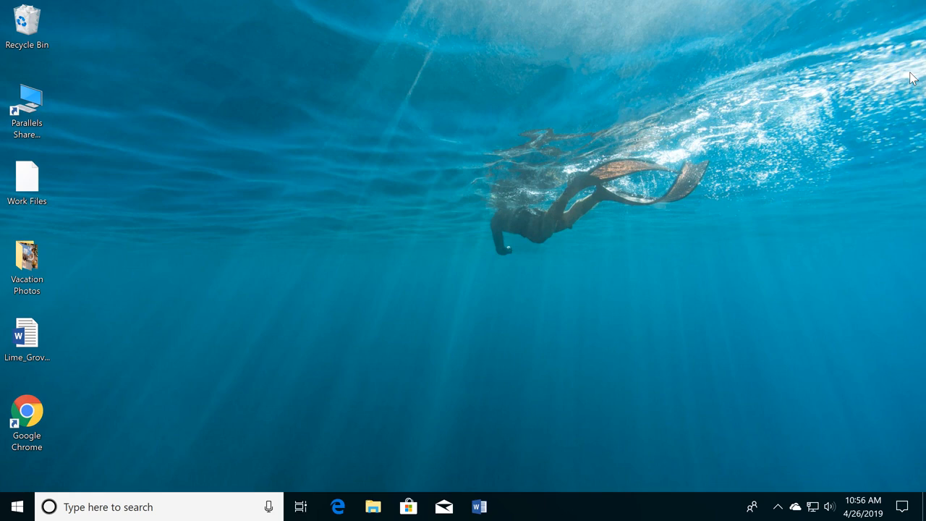
mouse_move(344, 257)
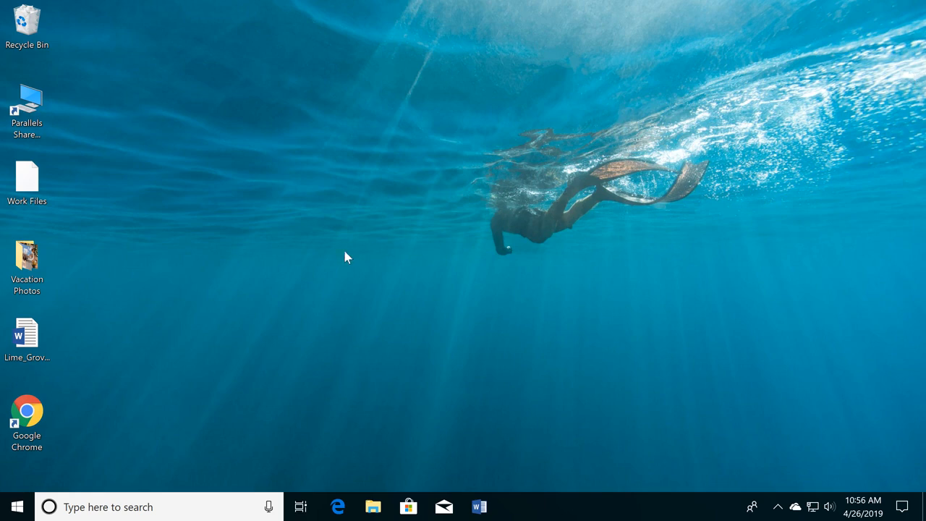
Launch the Lime_Grove_Newsletter desktop document in Word
double_click(26, 336)
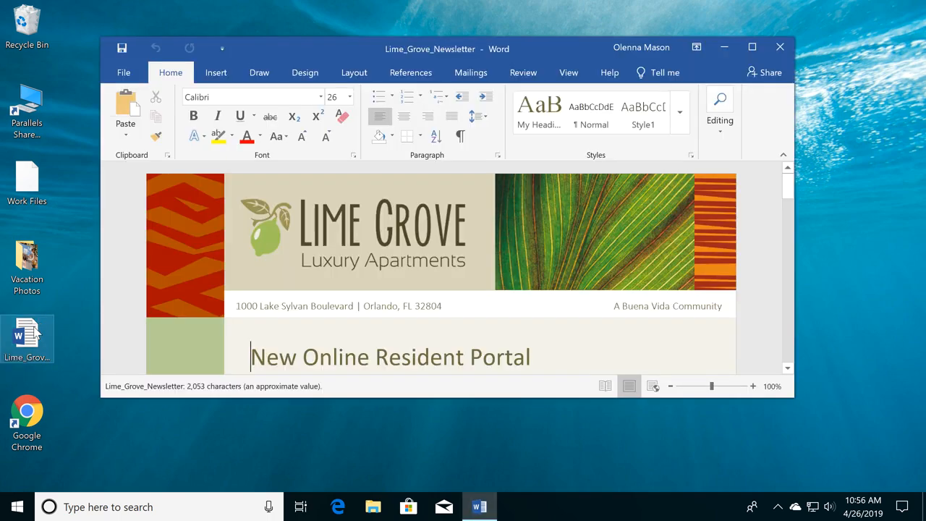
Show the Vacation Photos folder and move the Word window down and right over it
double_click(26, 263)
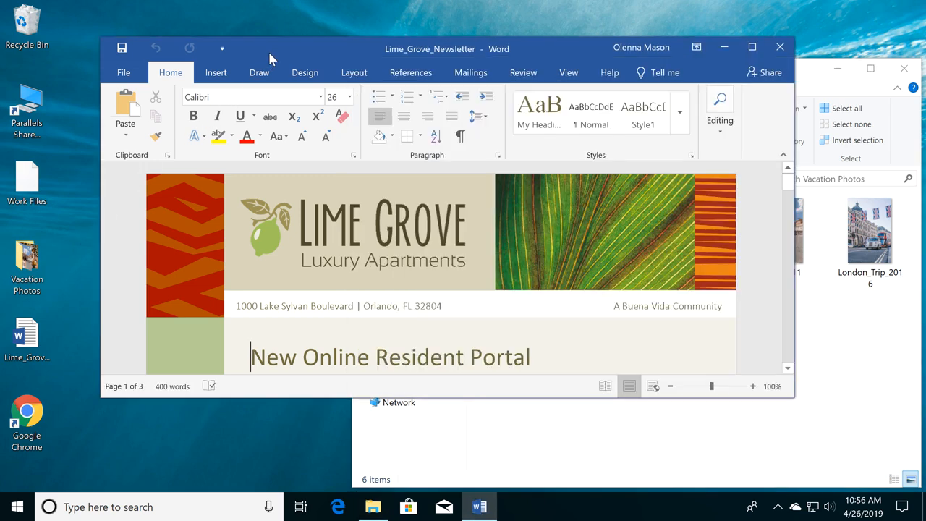
drag(272, 49, 362, 125)
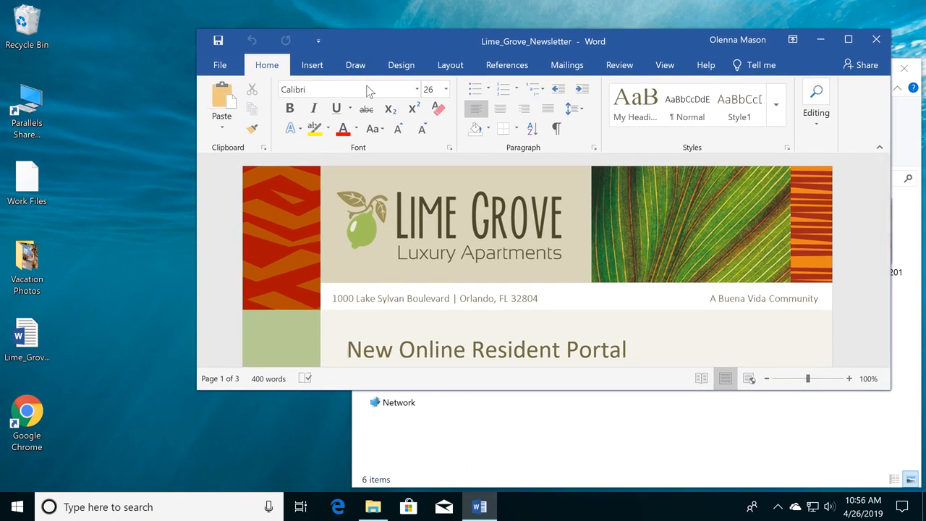
mouse_move(437, 423)
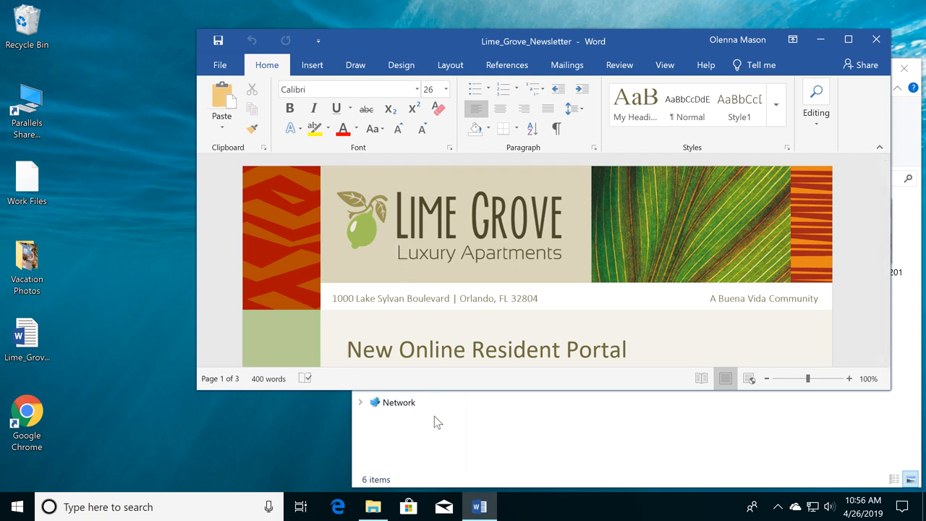
click(350, 349)
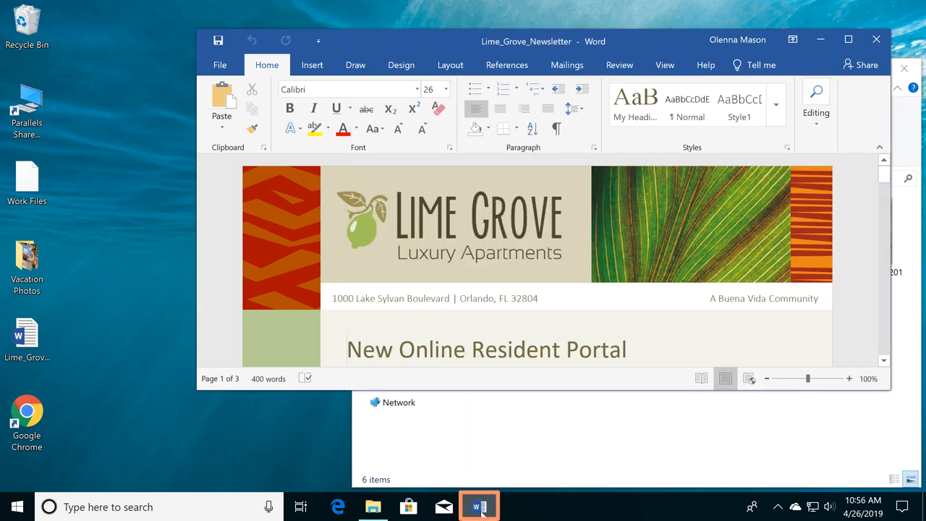
click(347, 348)
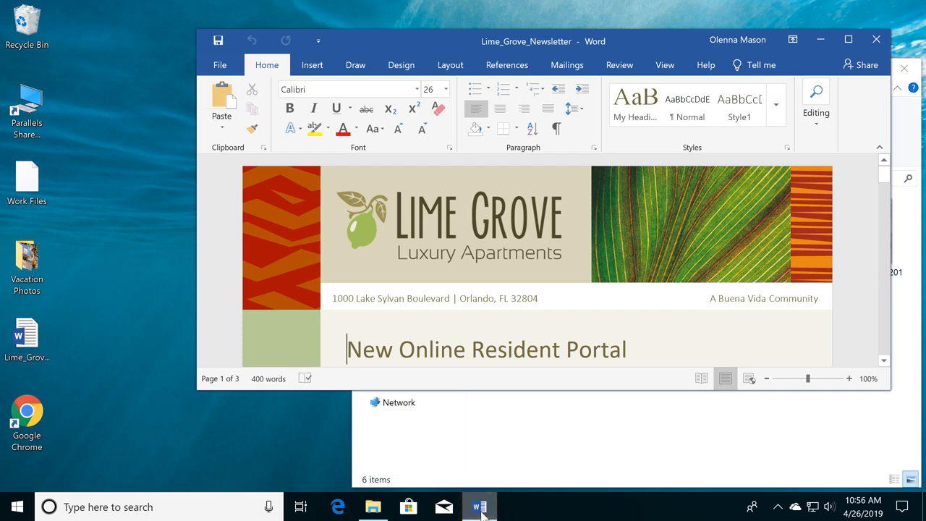
mouse_move(738, 209)
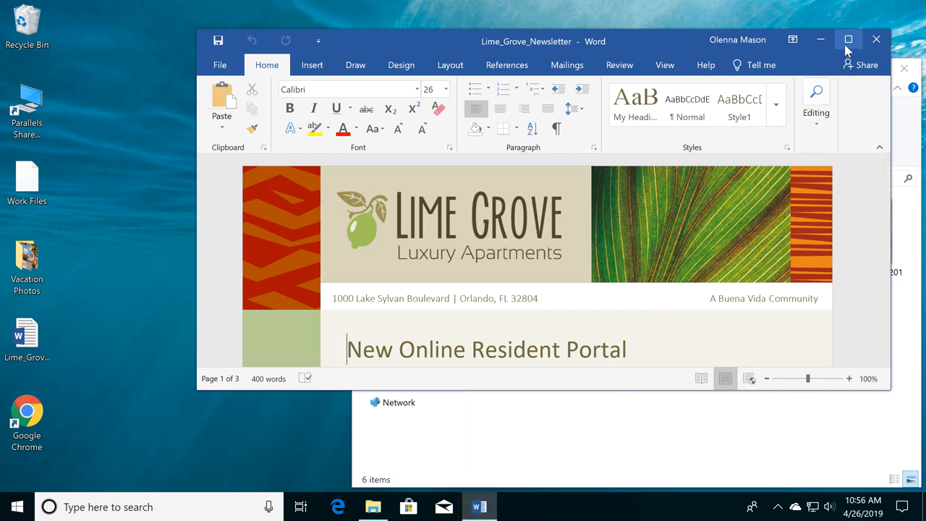
click(848, 39)
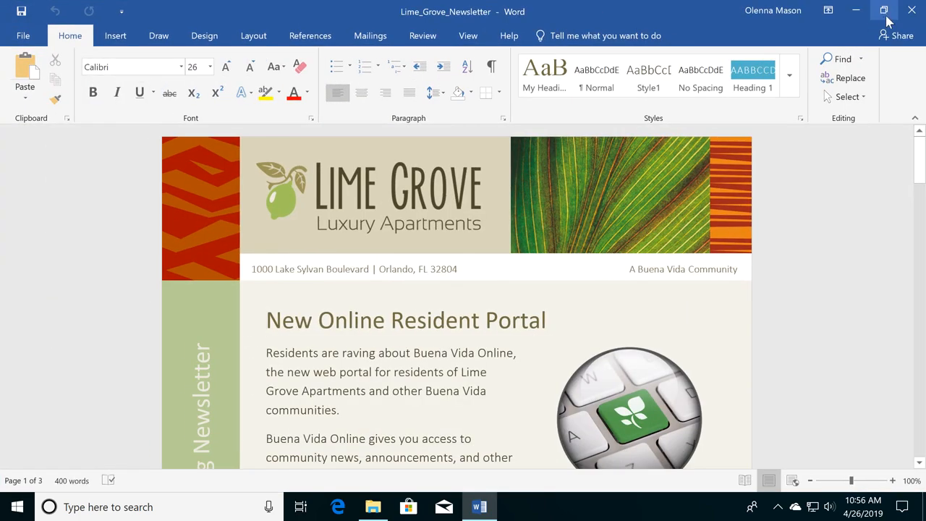
click(883, 12)
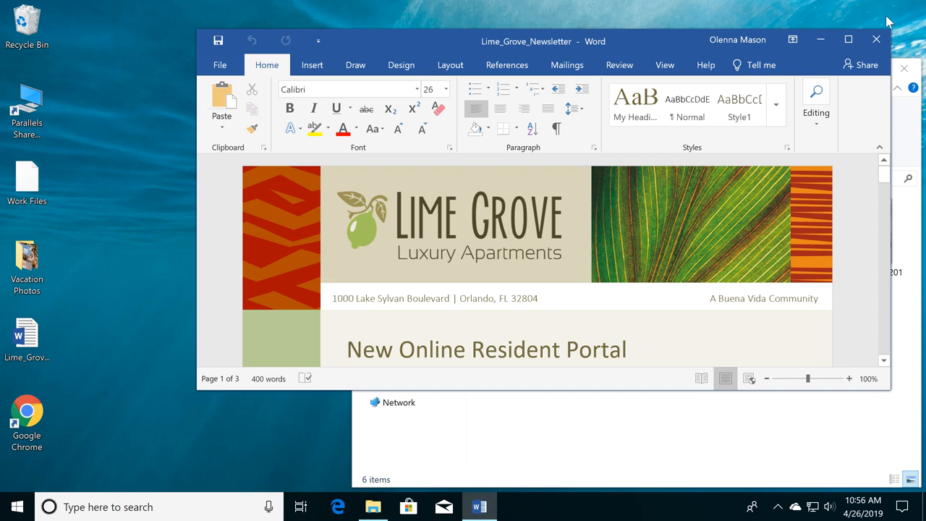
click(350, 349)
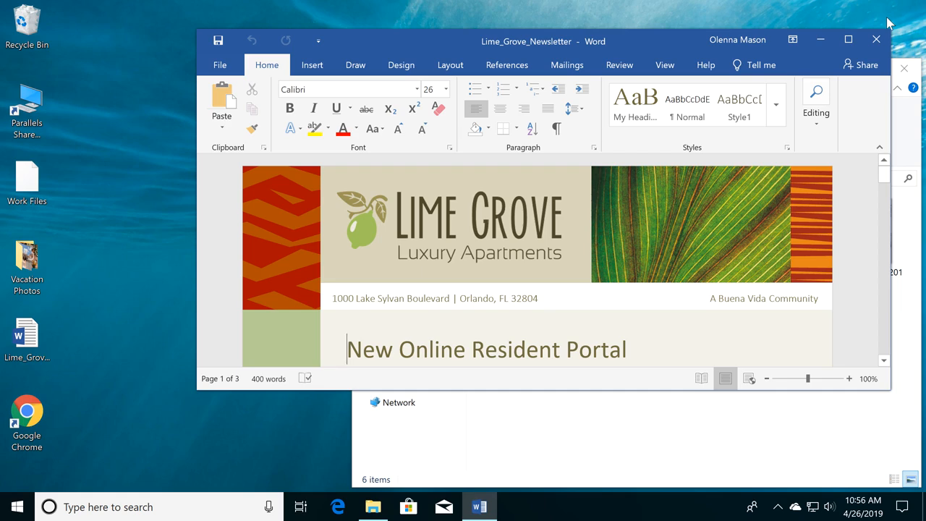
mouse_move(874, 40)
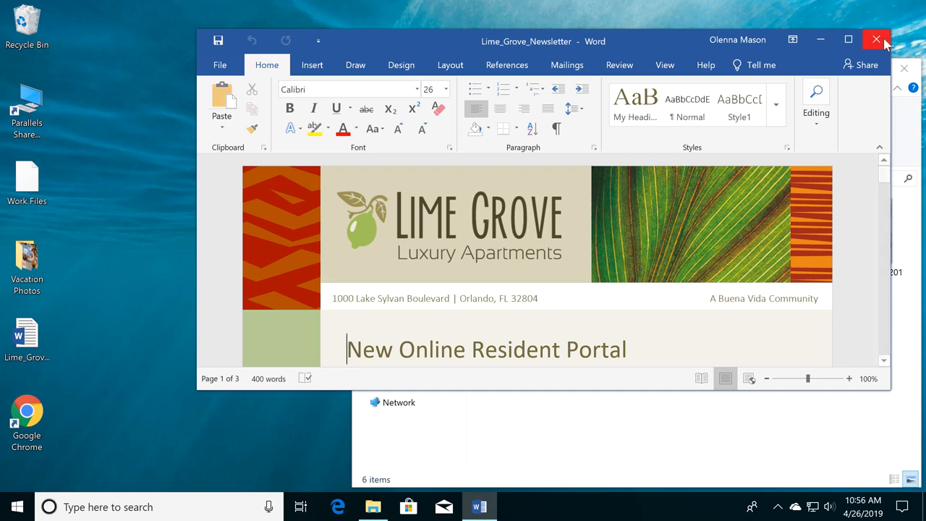
Close Word and the Vacation Photos window, then search the taskbar for 'update'
click(877, 39)
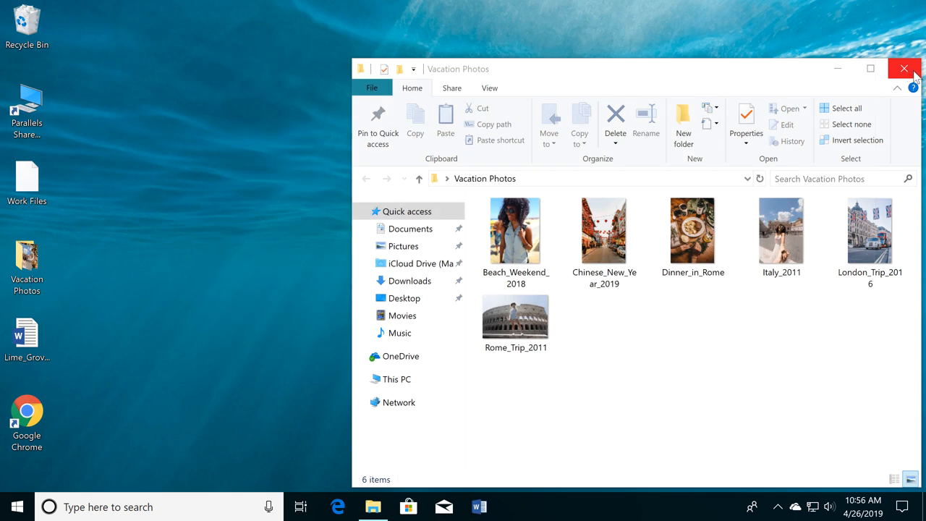
click(903, 68)
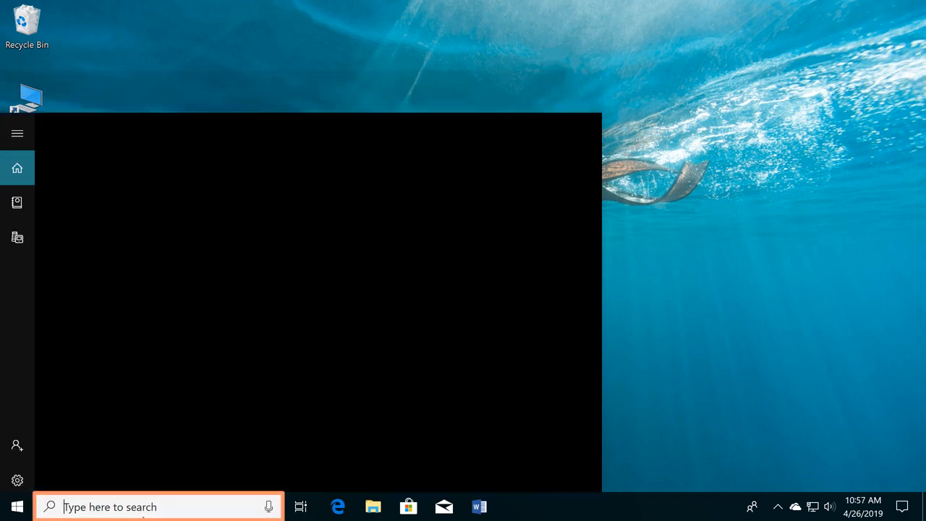
text(update)
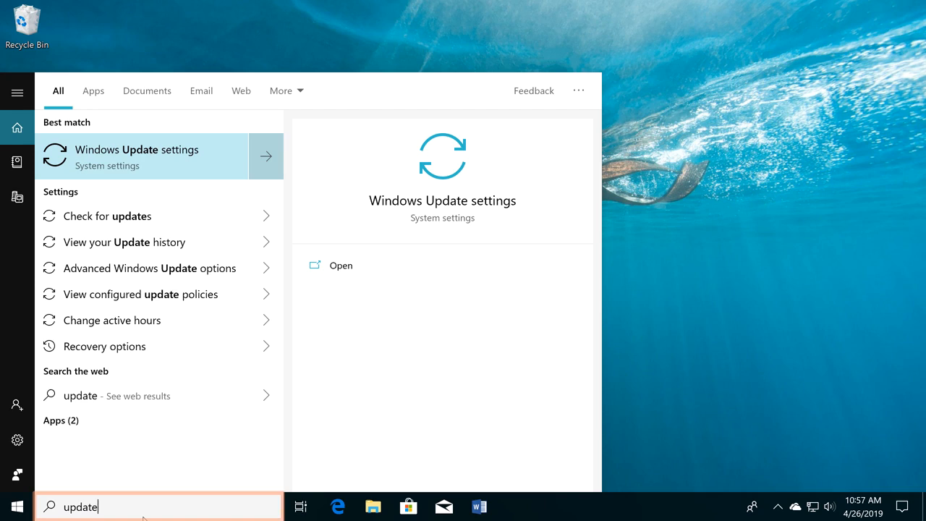